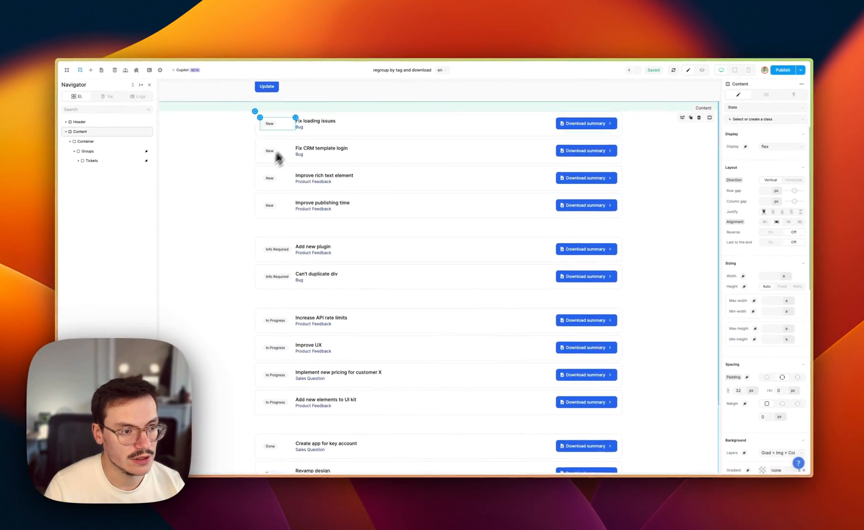
Find 'loader' in the Add catalogue and insert a Loader element on the page
left_click(321, 147)
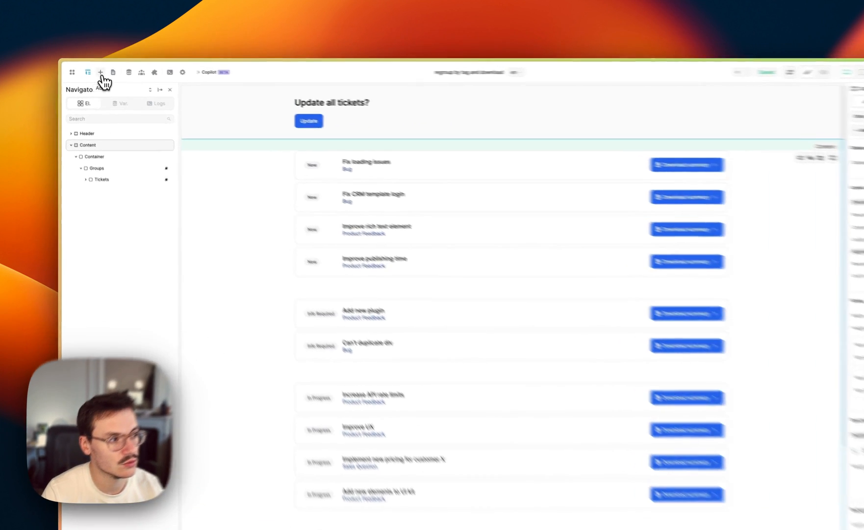
left_click(100, 72)
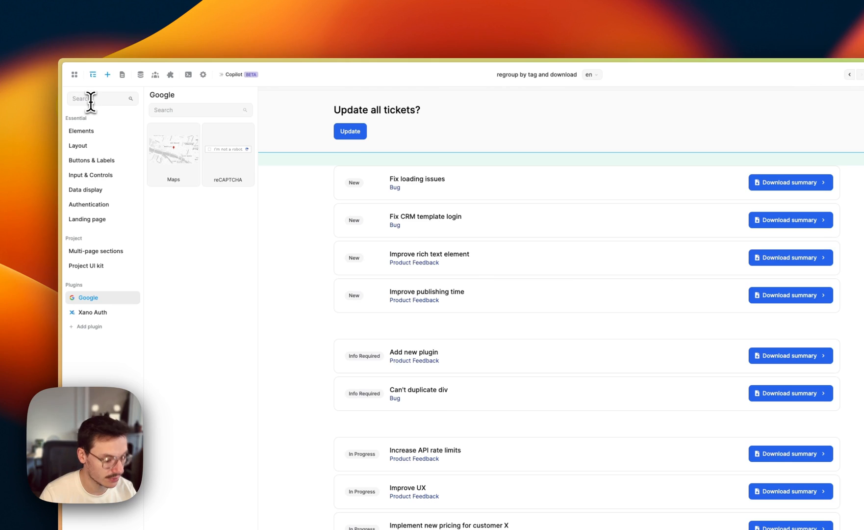
type("loade")
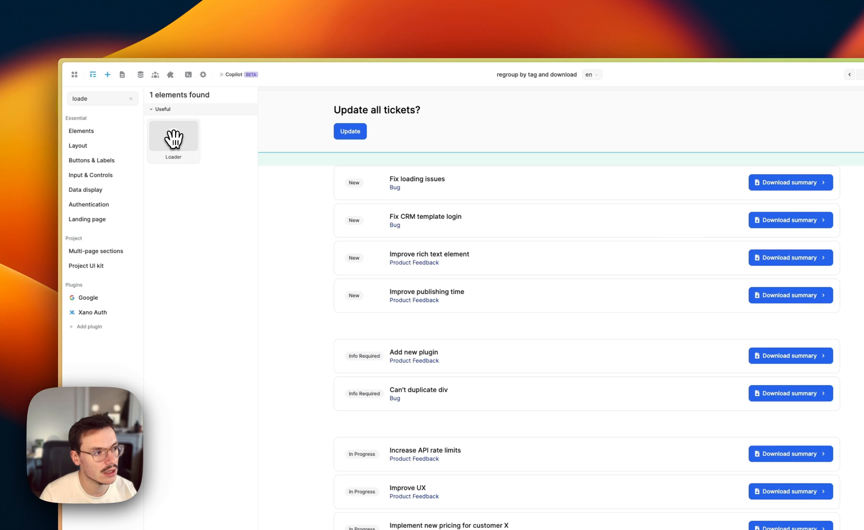
left_click(92, 74)
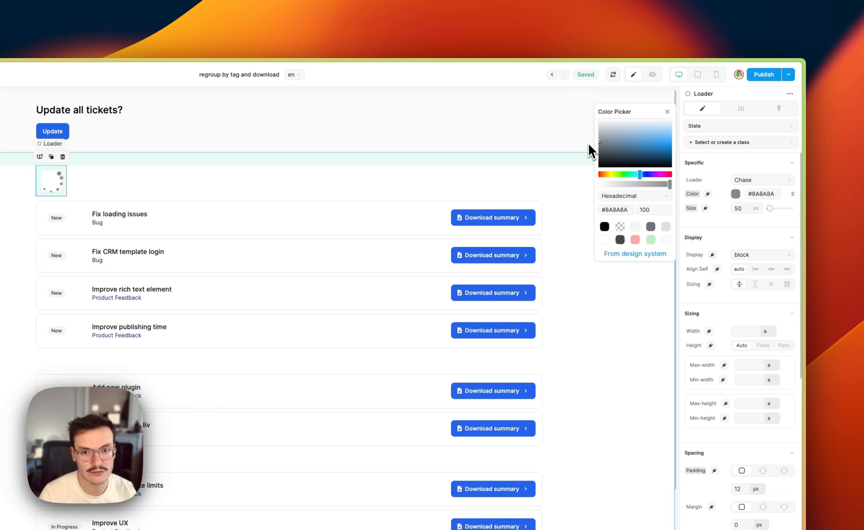
Enlarge the loader with the Size slider and pick a different animation style
left_click(668, 112)
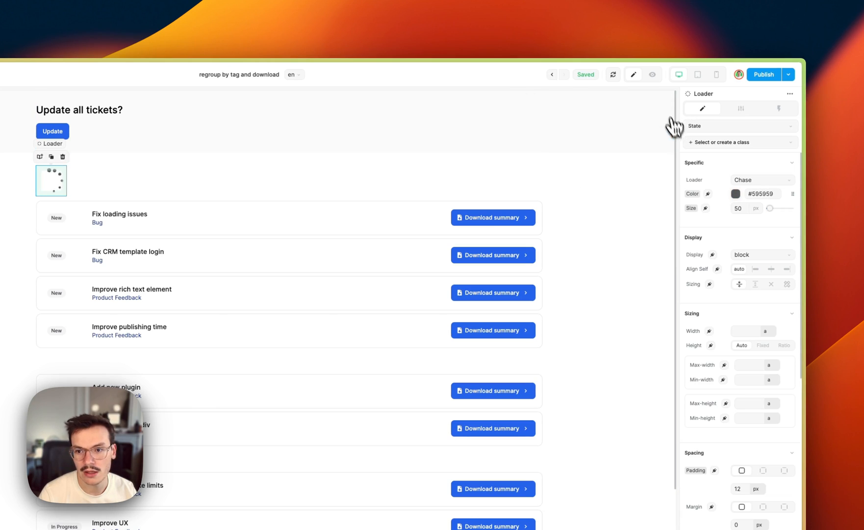
left_click_drag(769, 208, 788, 208)
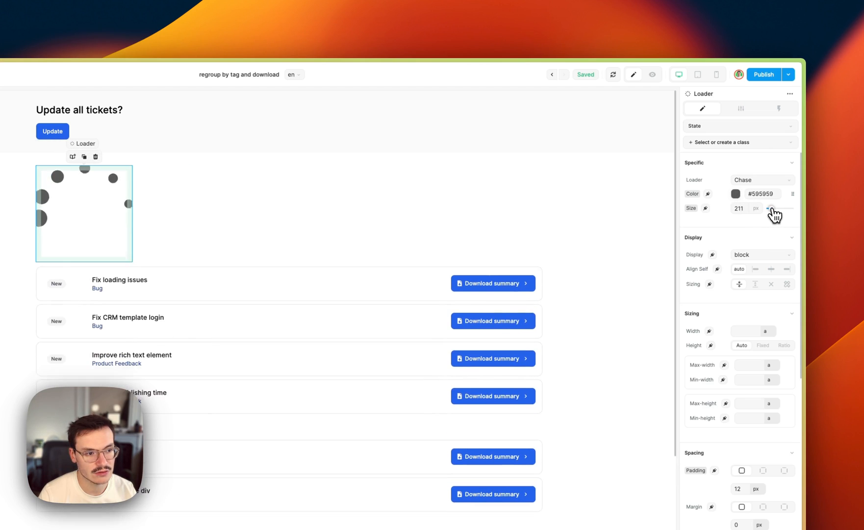
left_click_drag(779, 209, 772, 208)
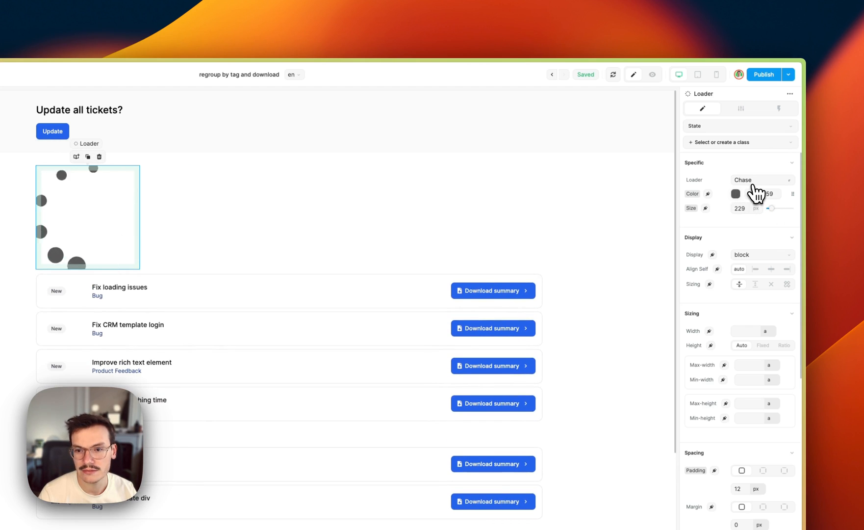
left_click(763, 180)
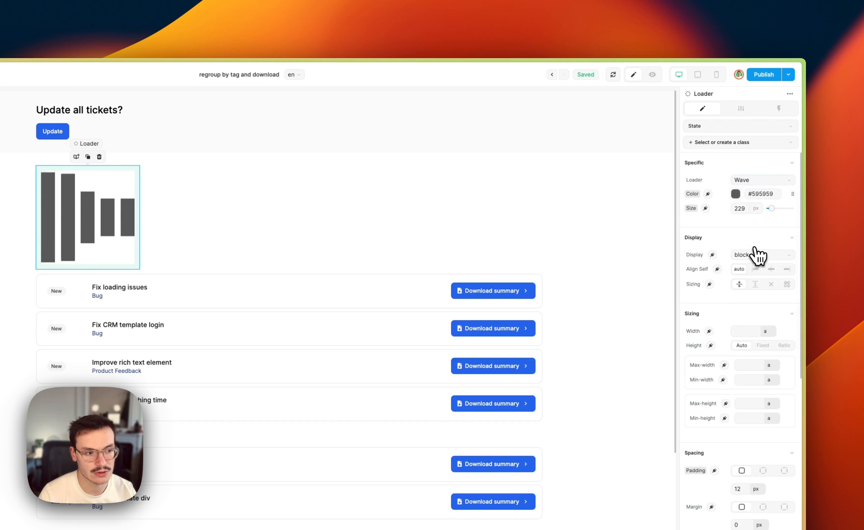
left_click(762, 180)
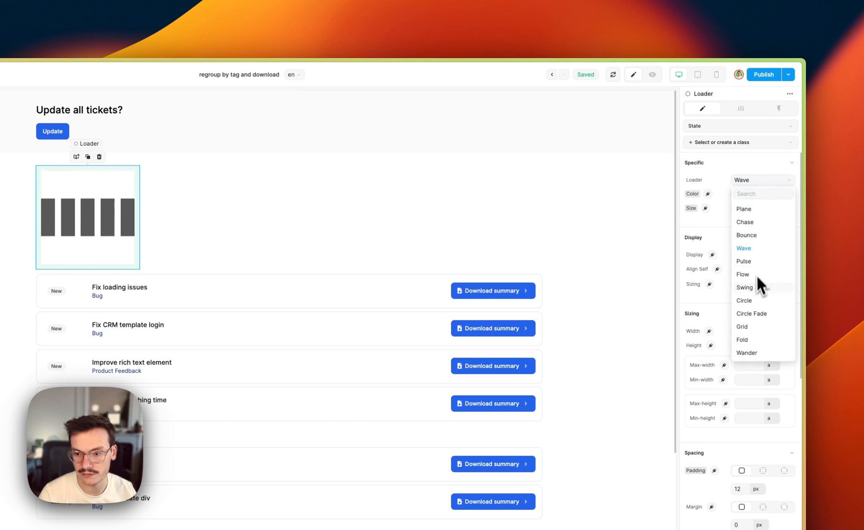
left_click(747, 235)
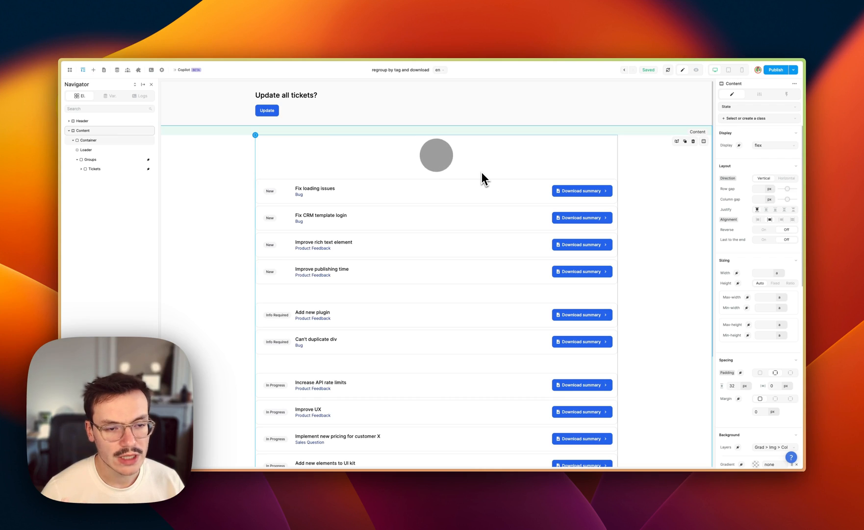
mouse_move(201, 166)
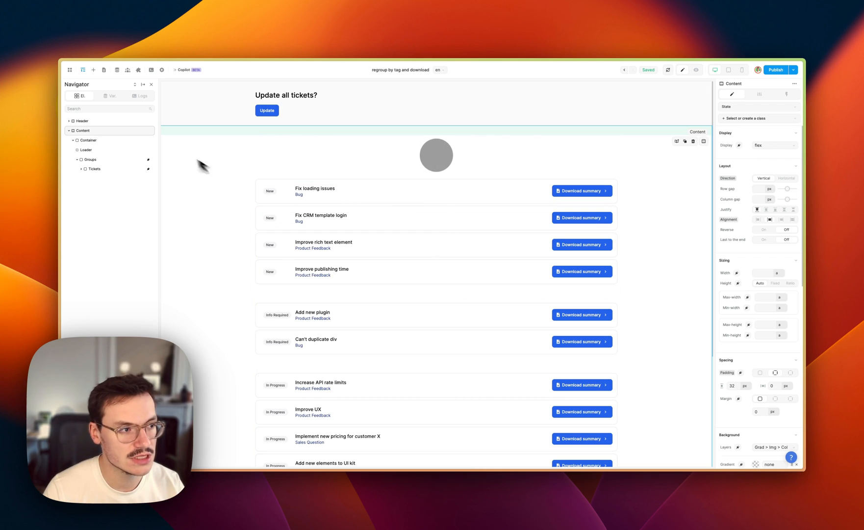
mouse_move(246, 185)
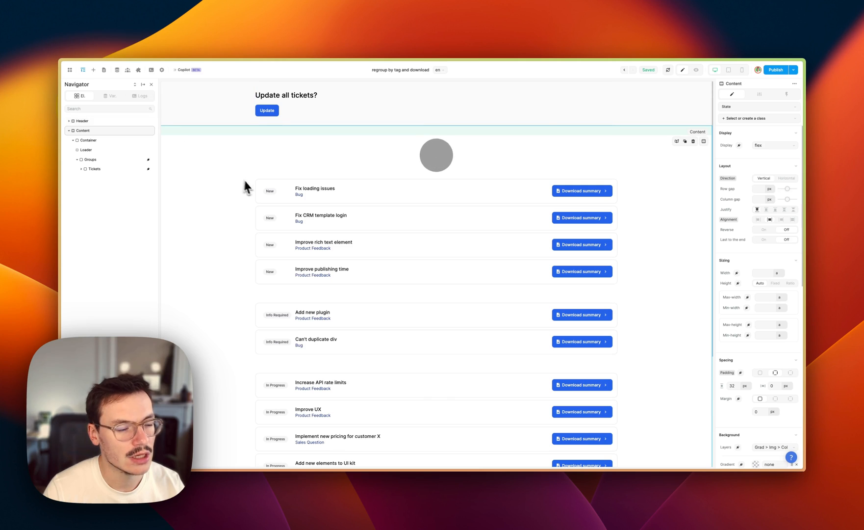
Select the Loader element on the canvas to reach its settings
left_click(436, 155)
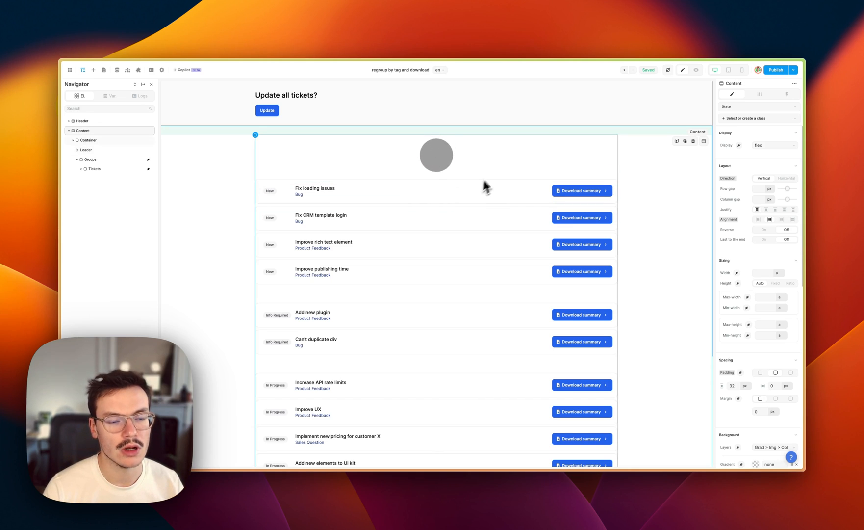
left_click(436, 155)
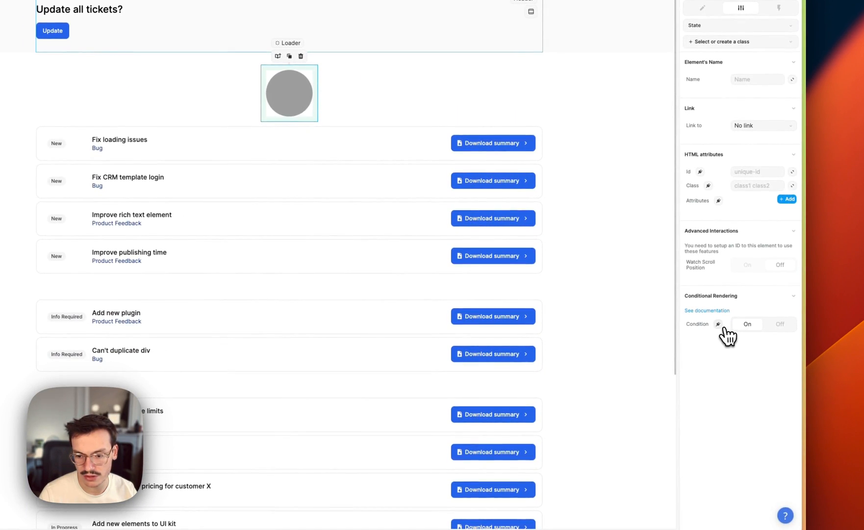
Bind the display condition to the tickets collection's isFetching value
left_click(748, 324)
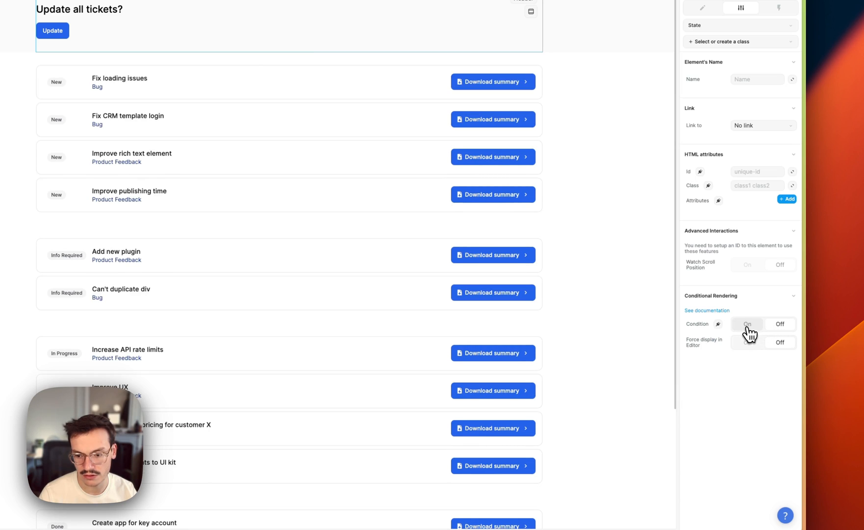
left_click(747, 323)
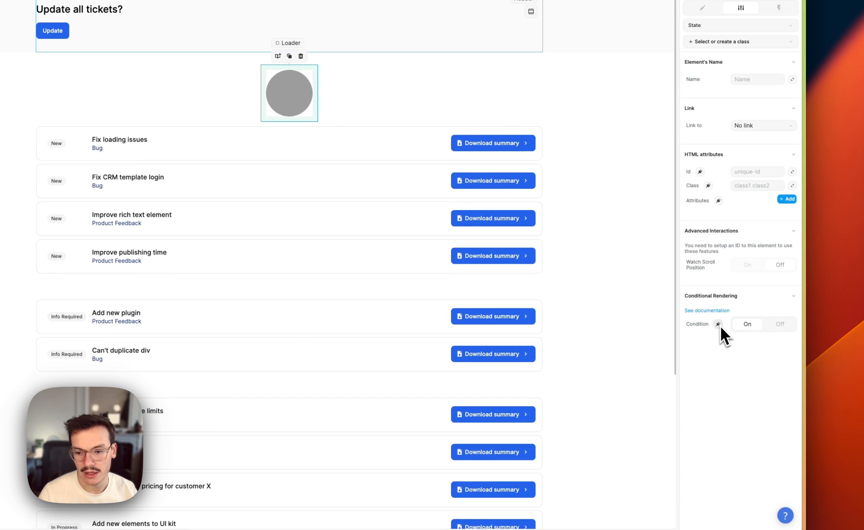
left_click(718, 324)
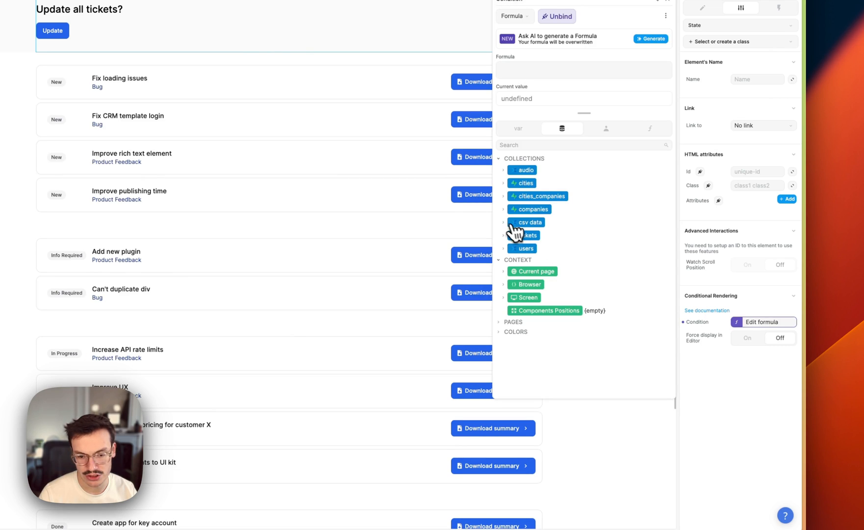
left_click(504, 235)
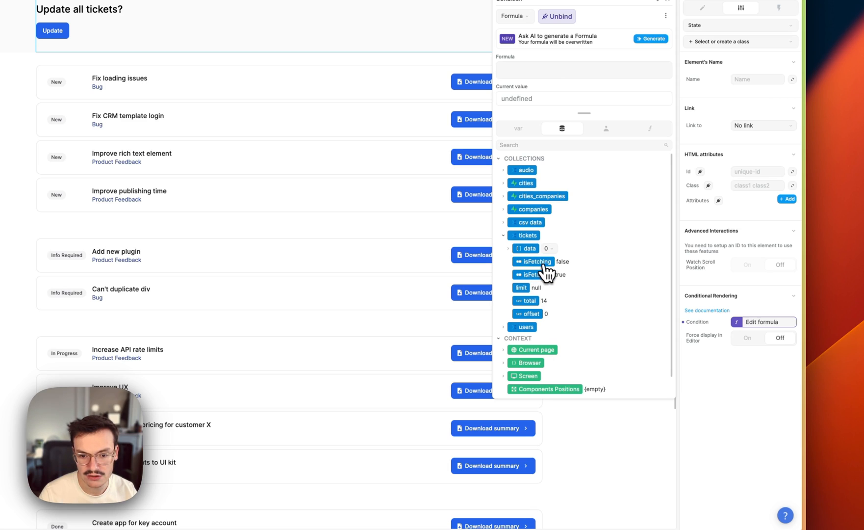
mouse_move(554, 268)
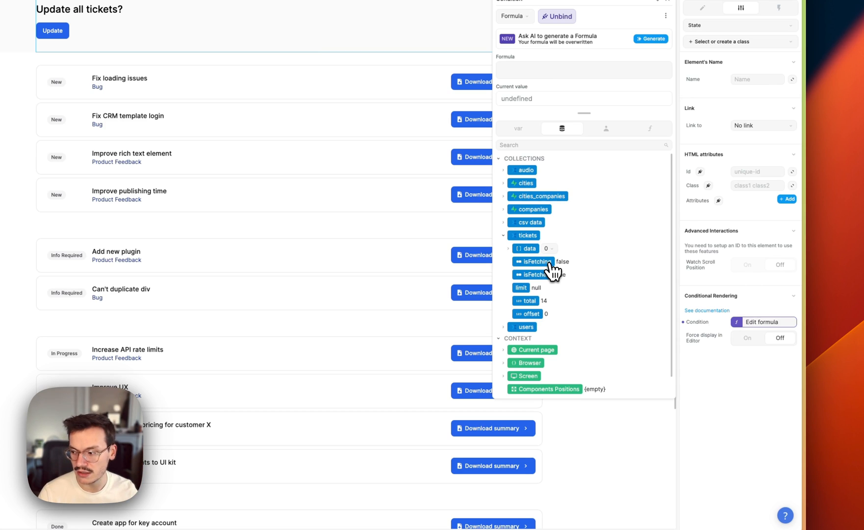
left_click(533, 263)
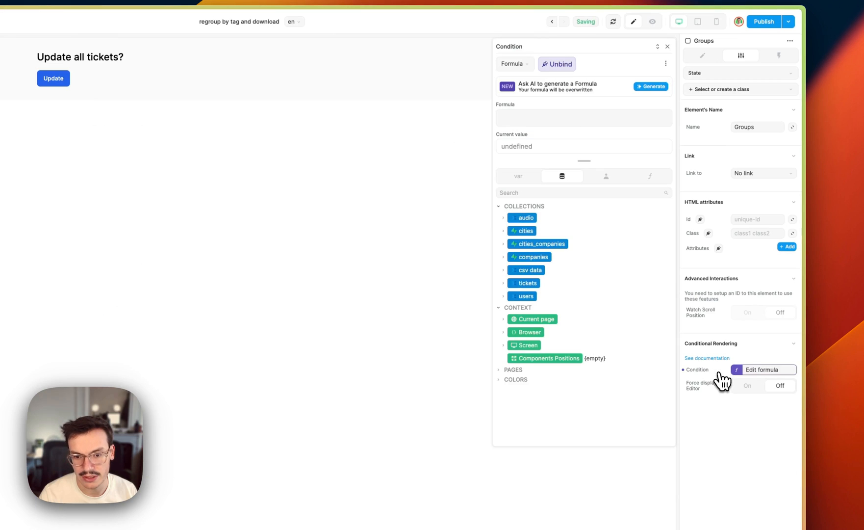
Preview the page and reload it to refetch the tickets
left_click(504, 283)
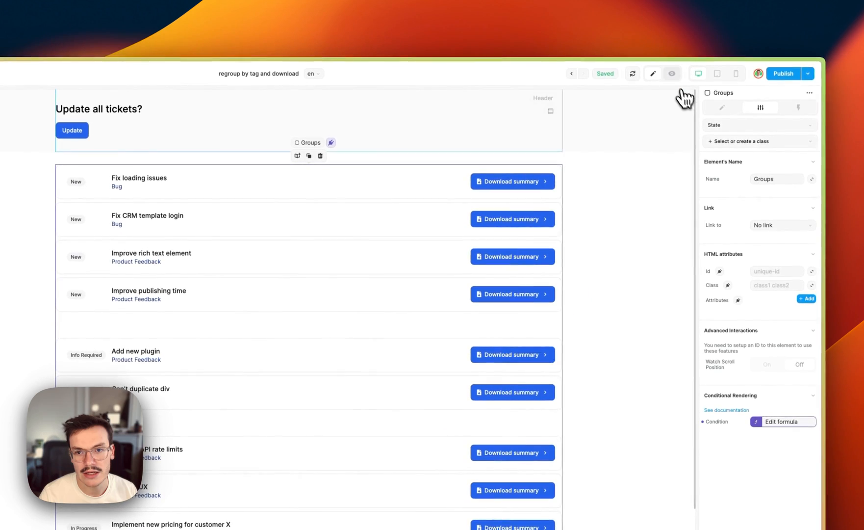
left_click(672, 74)
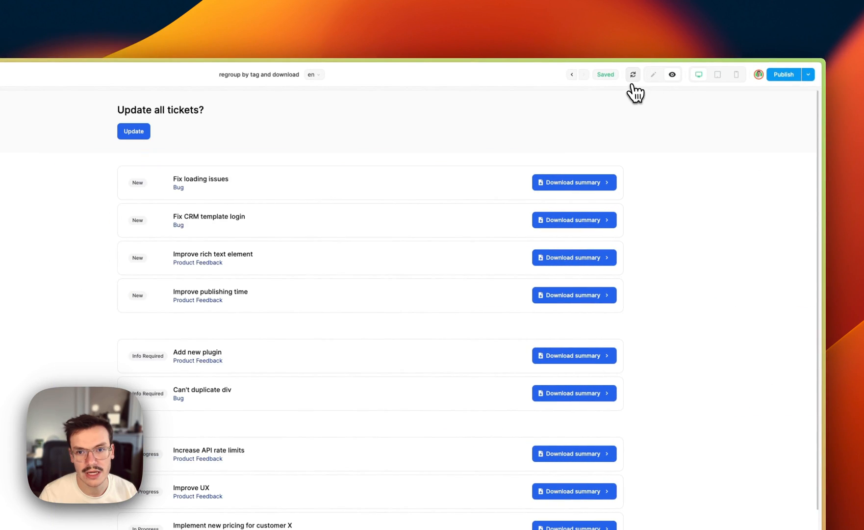
left_click(632, 74)
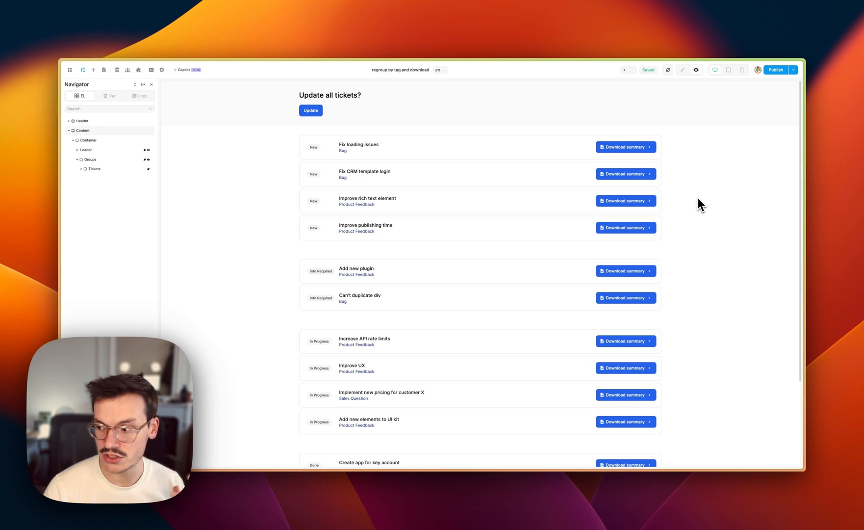
mouse_move(338, 172)
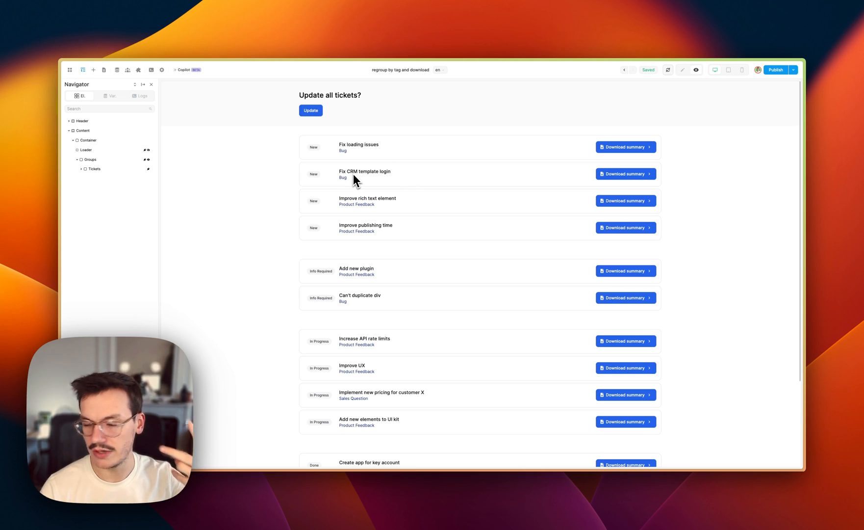
mouse_move(384, 181)
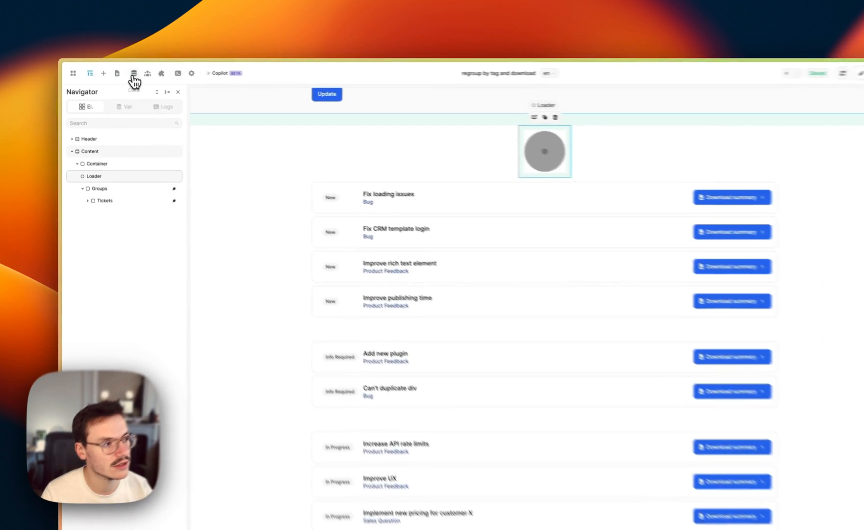
Create a new variable named displayLoader and choose its boolean type
left_click(133, 73)
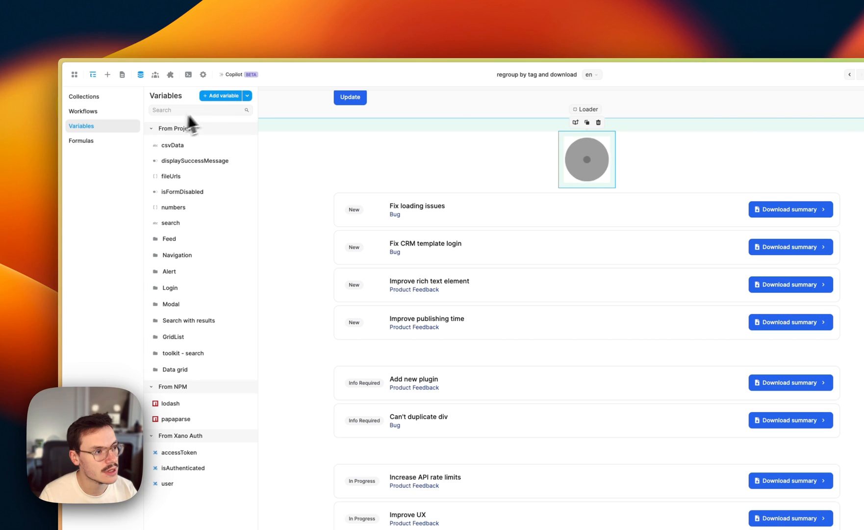
left_click(221, 96)
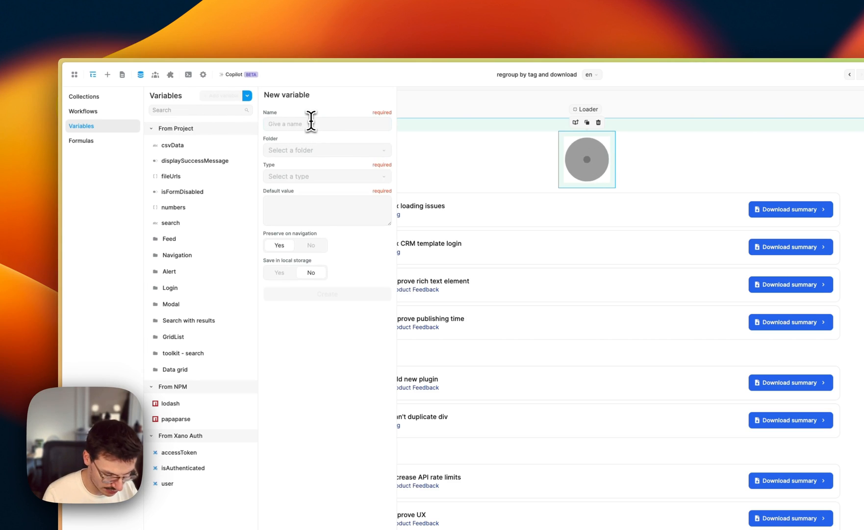
type("displayLoader")
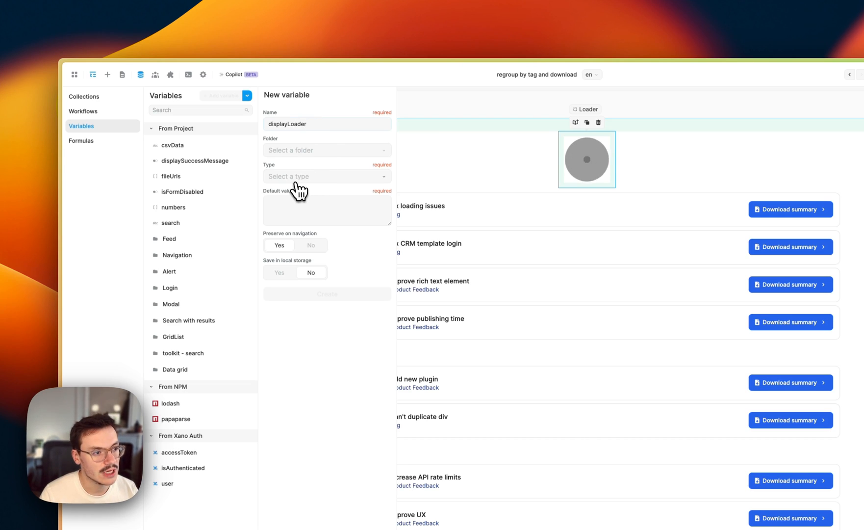
left_click(326, 176)
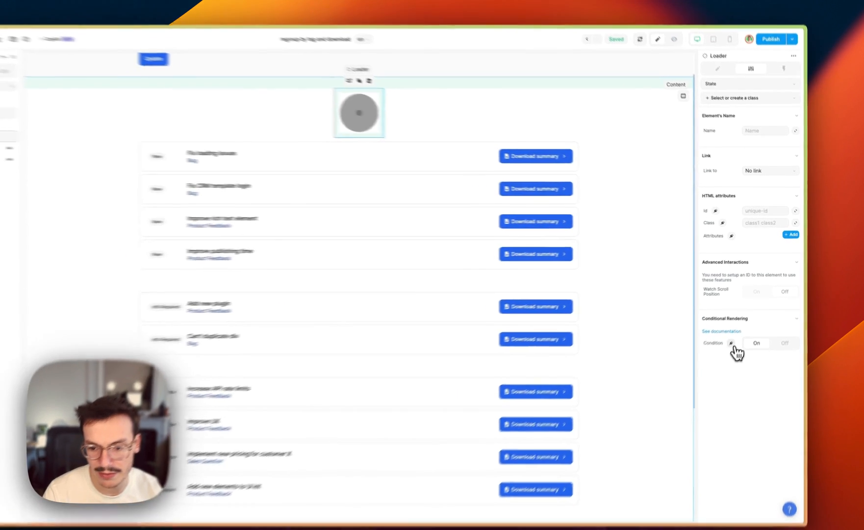
Bind the Loader's condition to displayLoader and the Groups' to not(displayLoader)
left_click(731, 342)
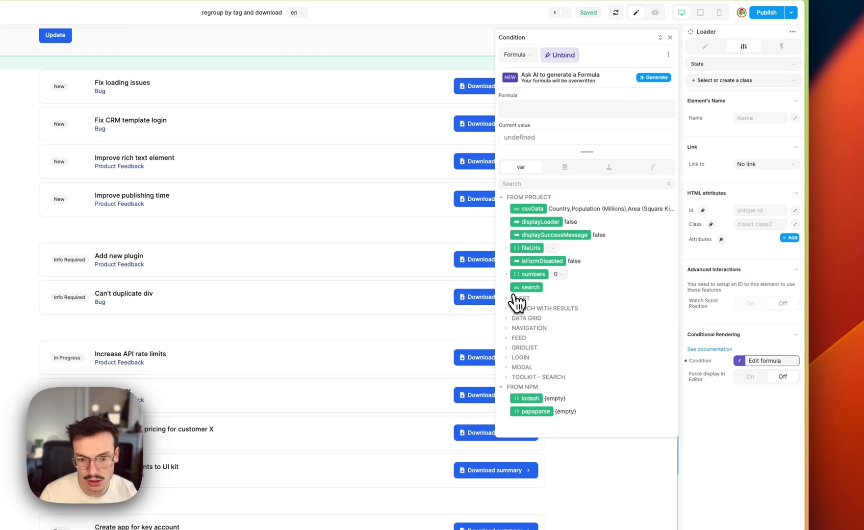
left_click(536, 222)
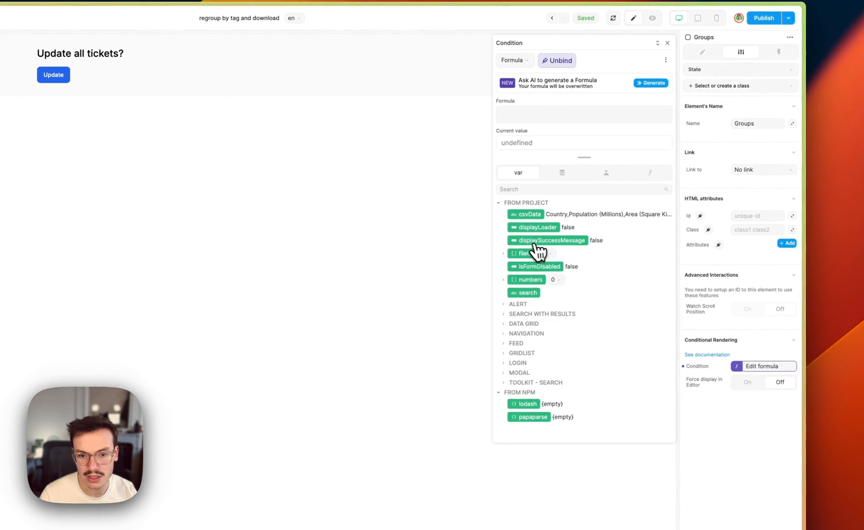
type("not (")
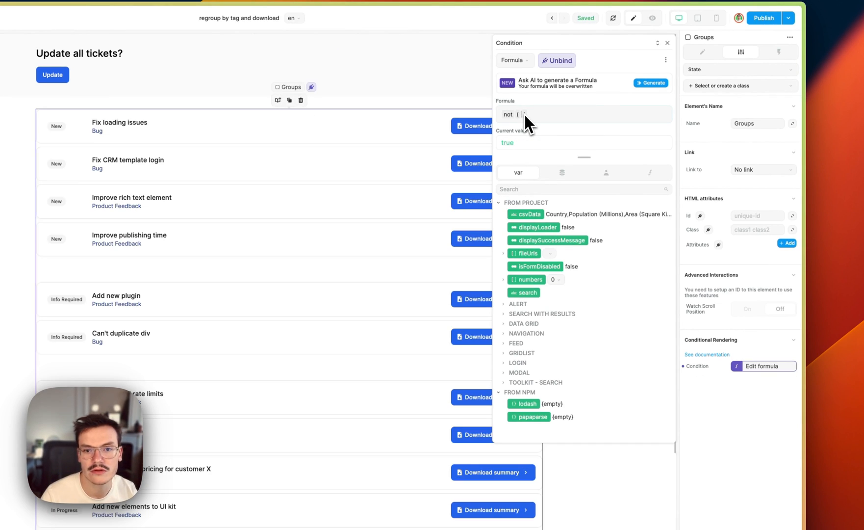
mouse_move(547, 191)
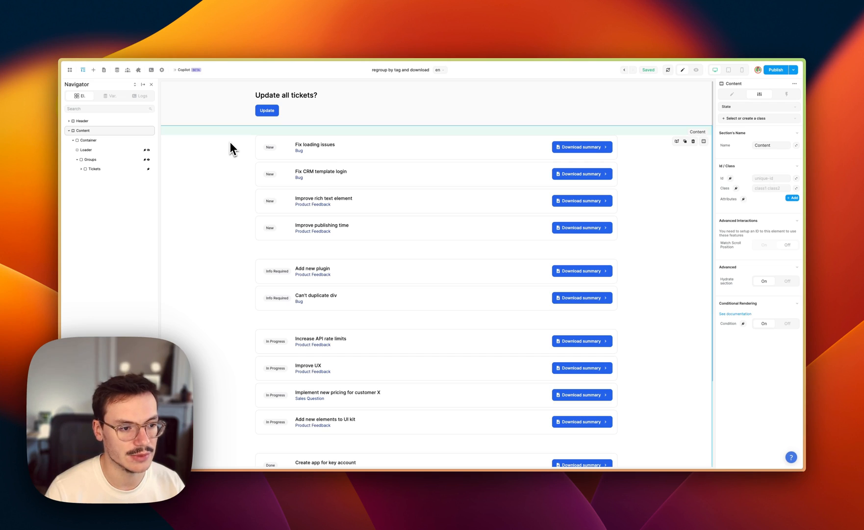
Add a button to the header and start its on-click workflow
left_click(266, 110)
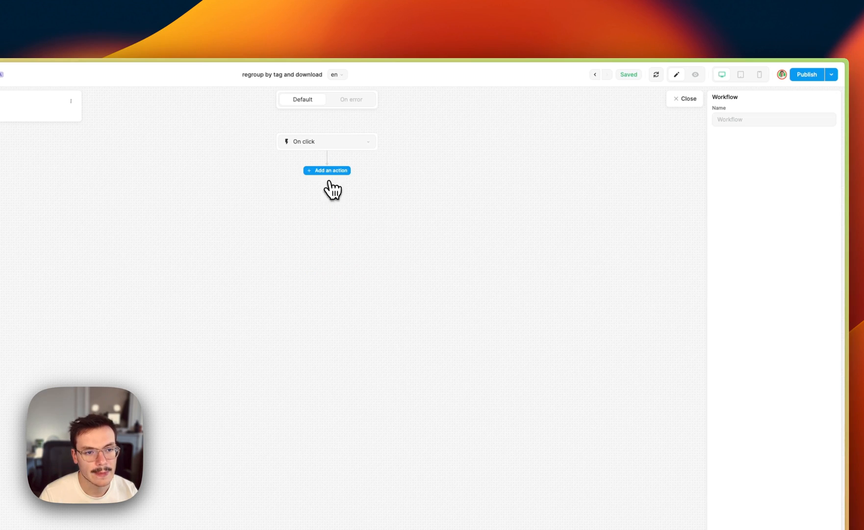
Add a Change variable value action setting displayLoader to True
left_click(327, 170)
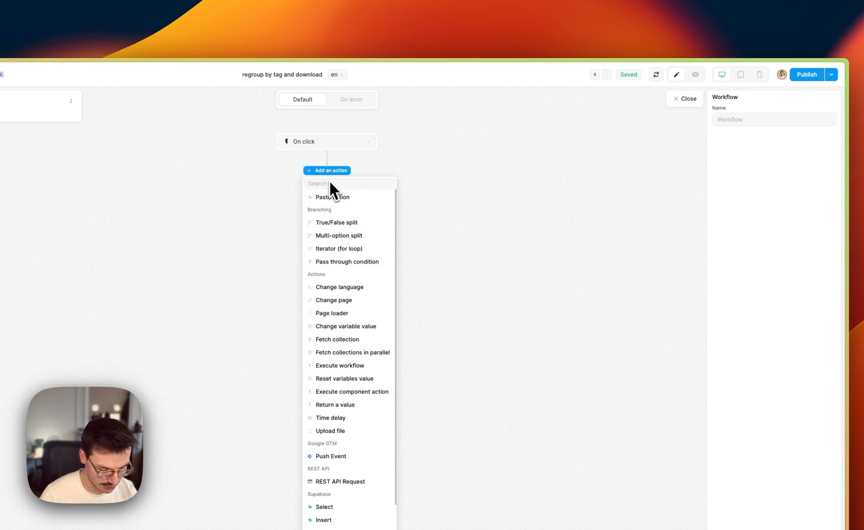
type("ch")
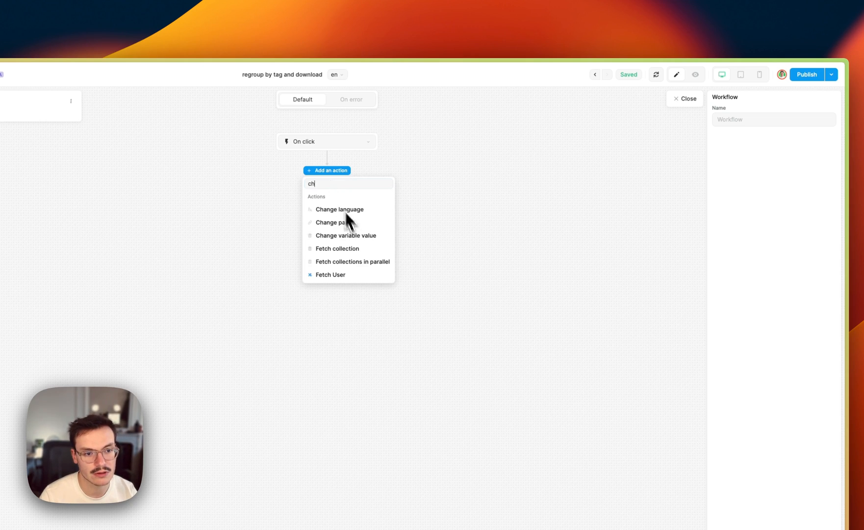
left_click(346, 235)
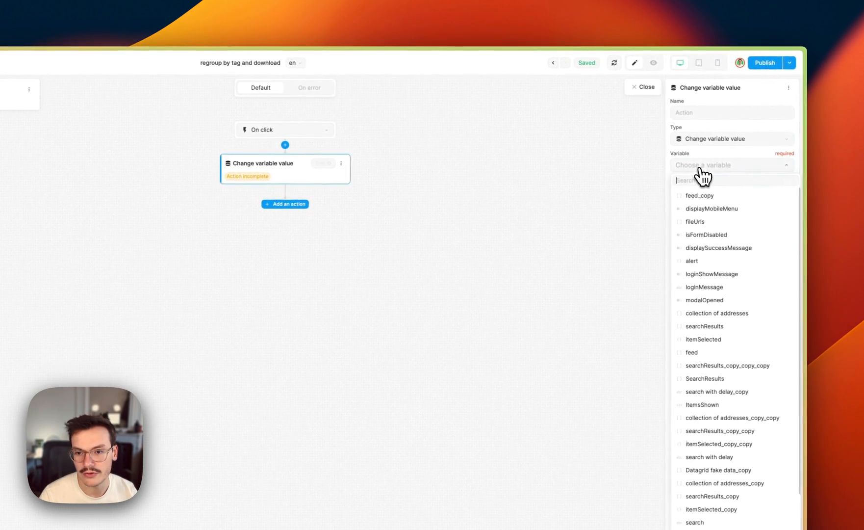
type("ds")
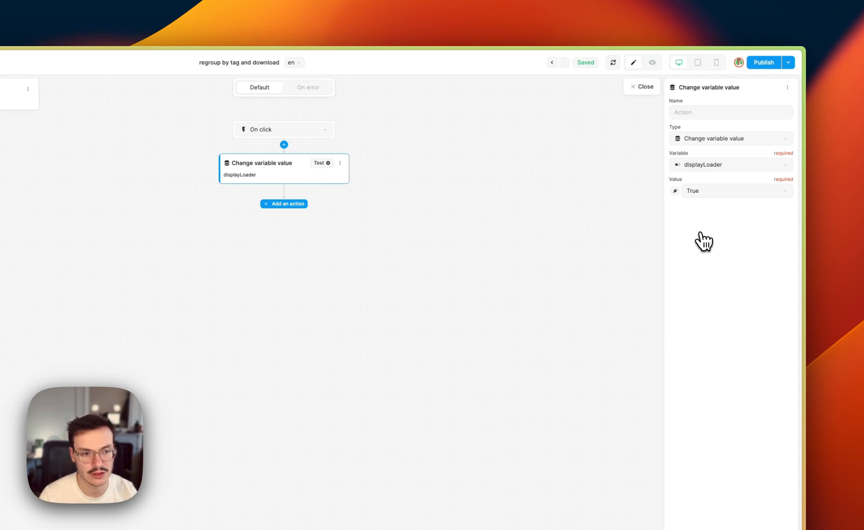
Add a Fetch collection action that fetches the tickets collection
left_click(284, 203)
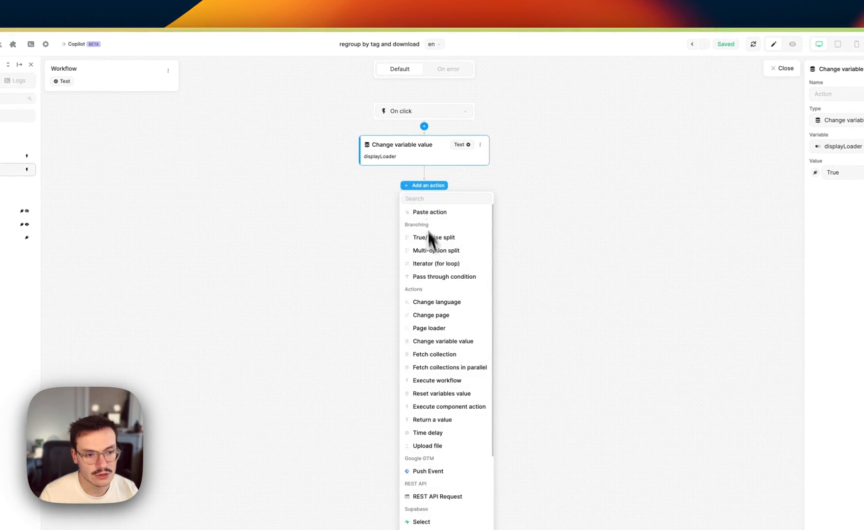
type("res")
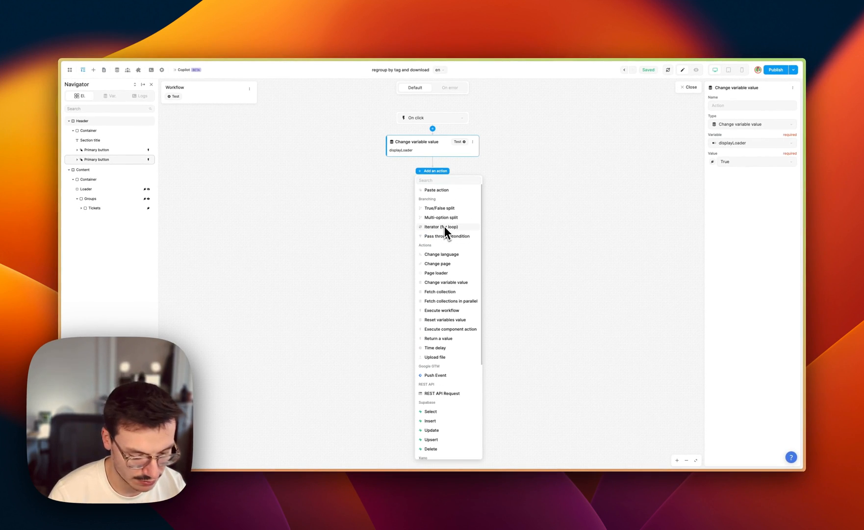
type("fet")
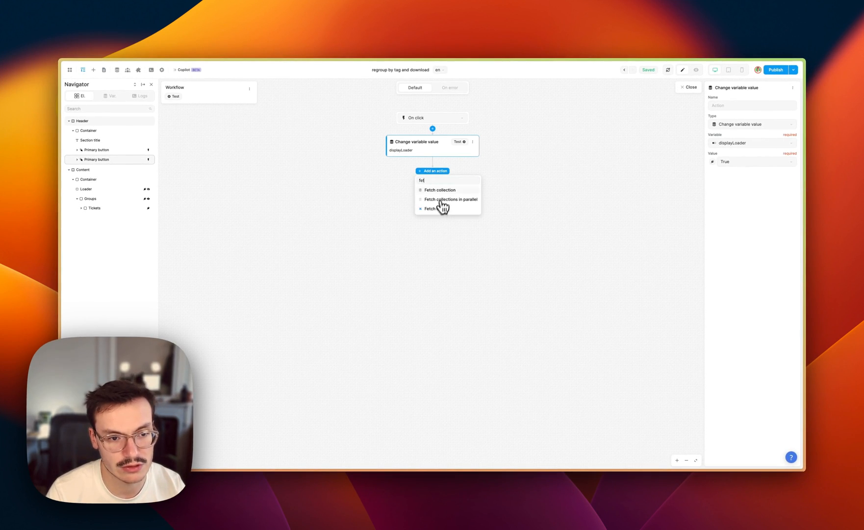
left_click(439, 190)
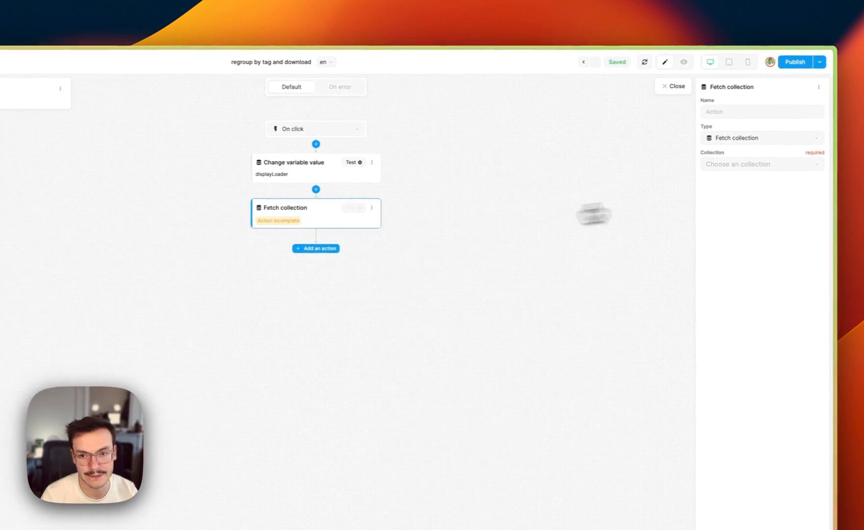
left_click(742, 164)
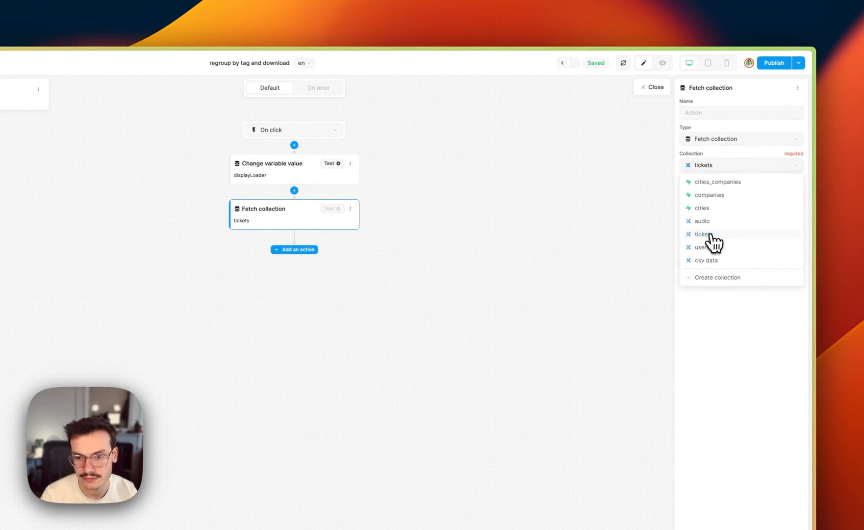
left_click(702, 234)
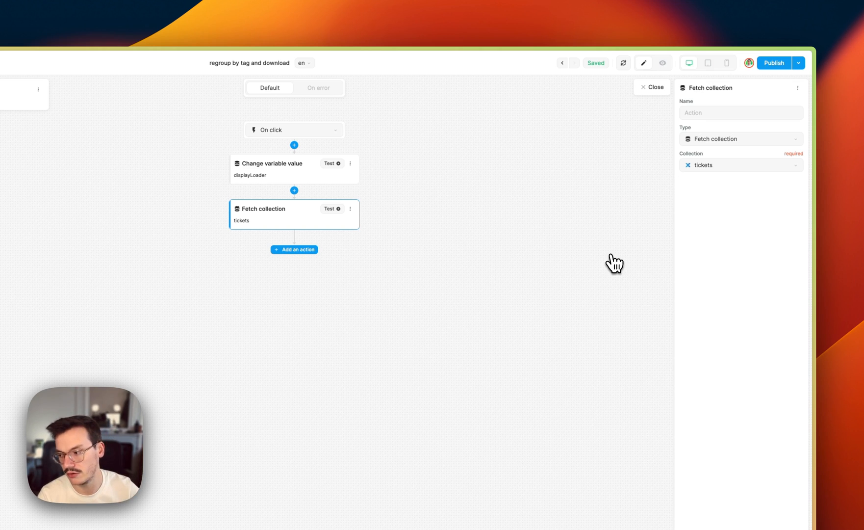
Add a final Change variable value action setting displayLoader back to False
left_click(294, 249)
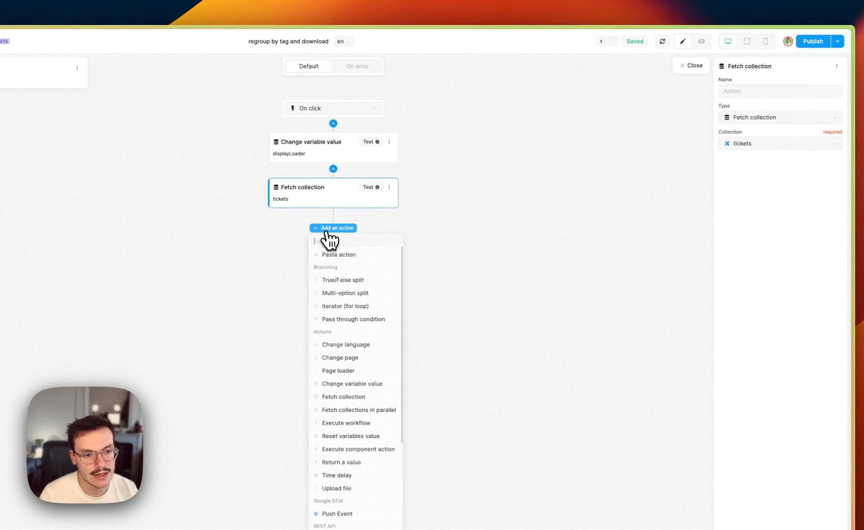
type("chan")
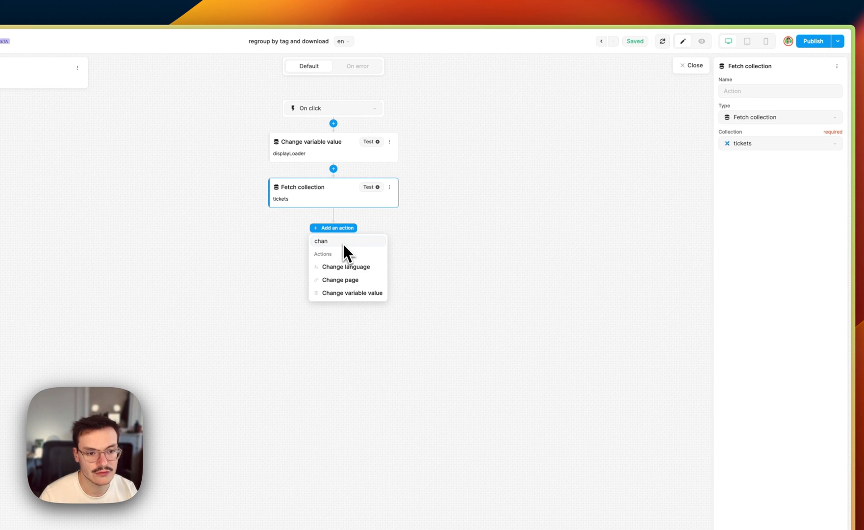
left_click(353, 293)
type("dis")
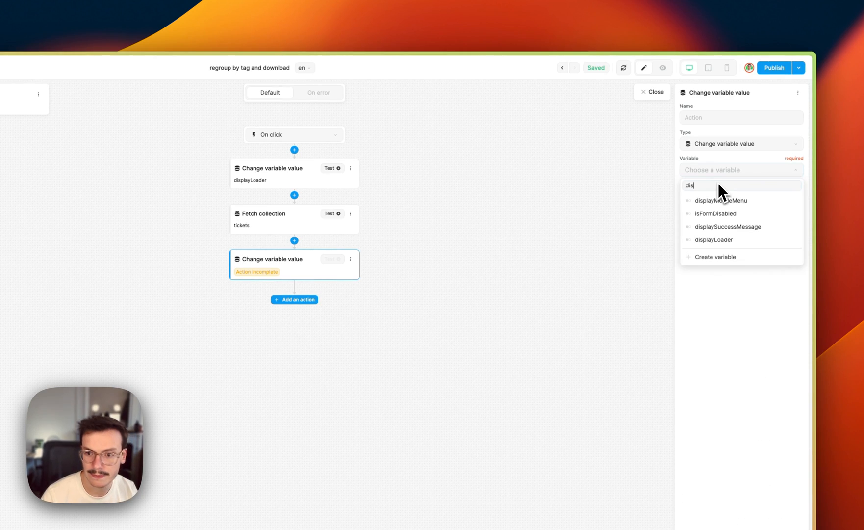
left_click(713, 240)
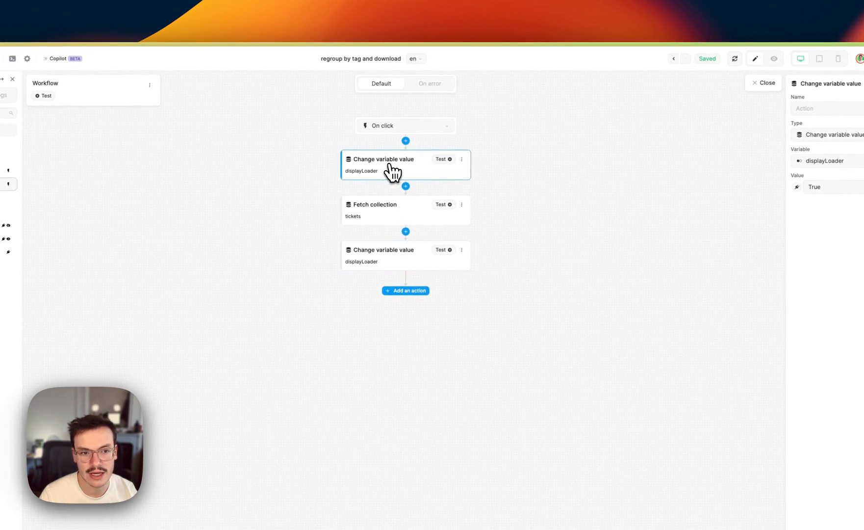
mouse_move(406, 184)
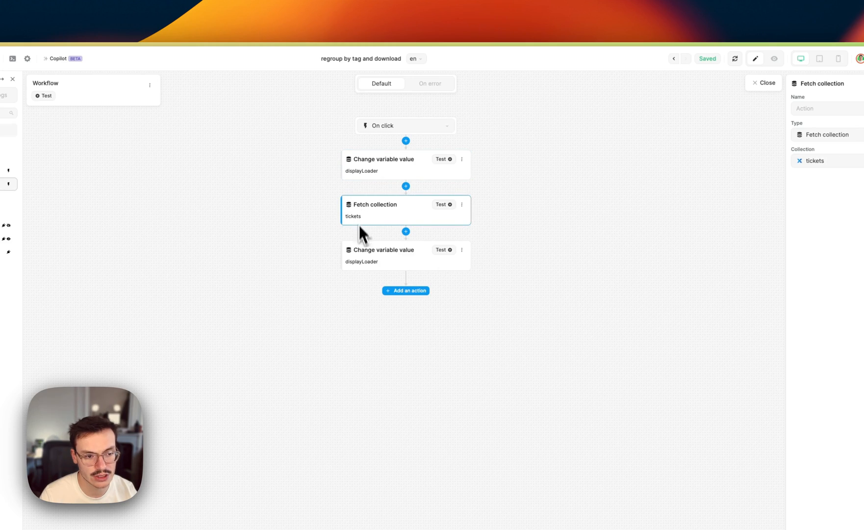
left_click(380, 256)
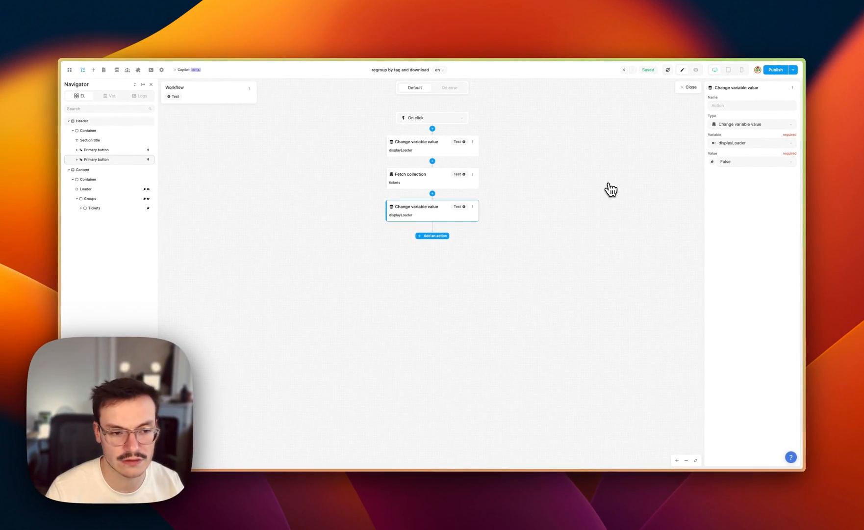
mouse_move(681, 102)
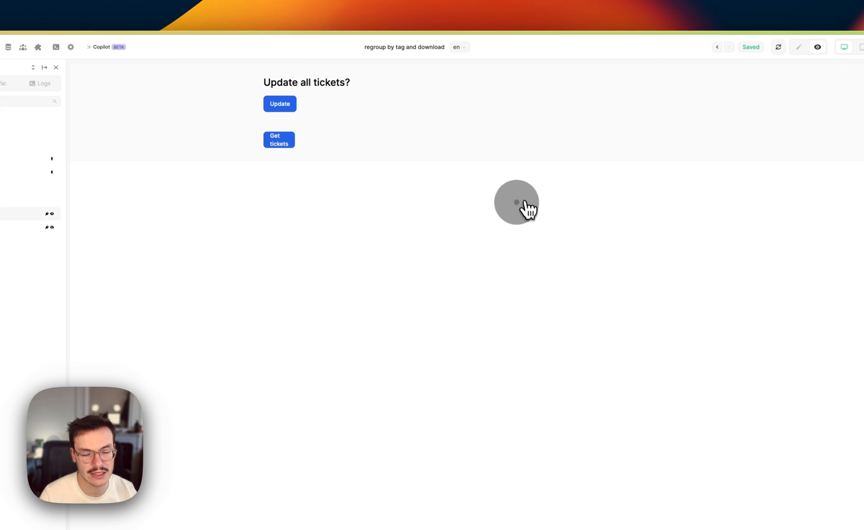
Run Get tickets in preview so the loader shows, then the ticket list returns
left_click(279, 140)
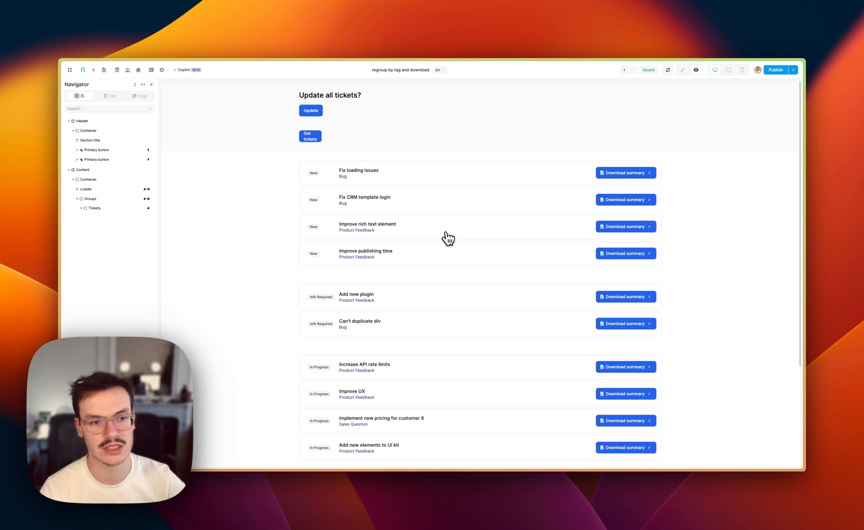
mouse_move(229, 148)
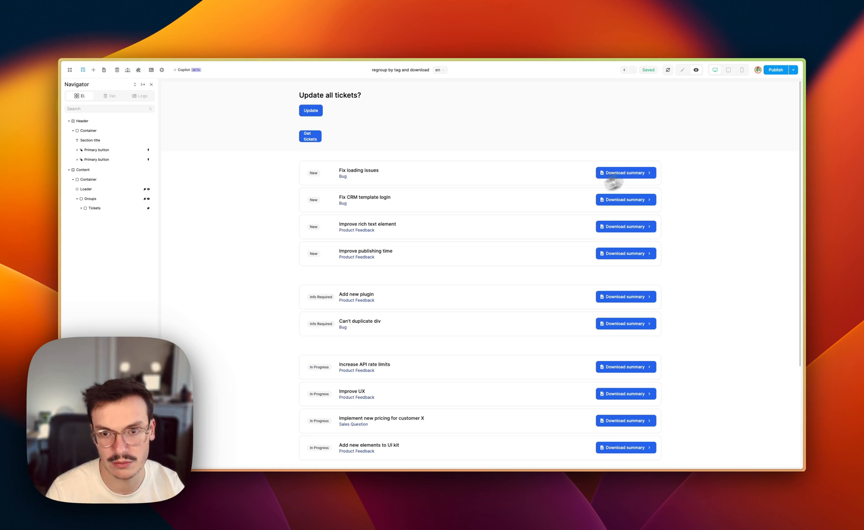
mouse_move(514, 180)
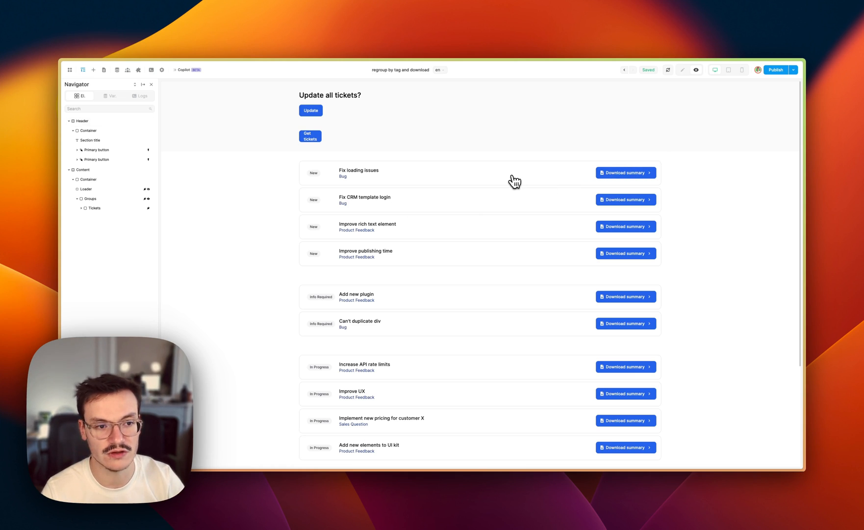